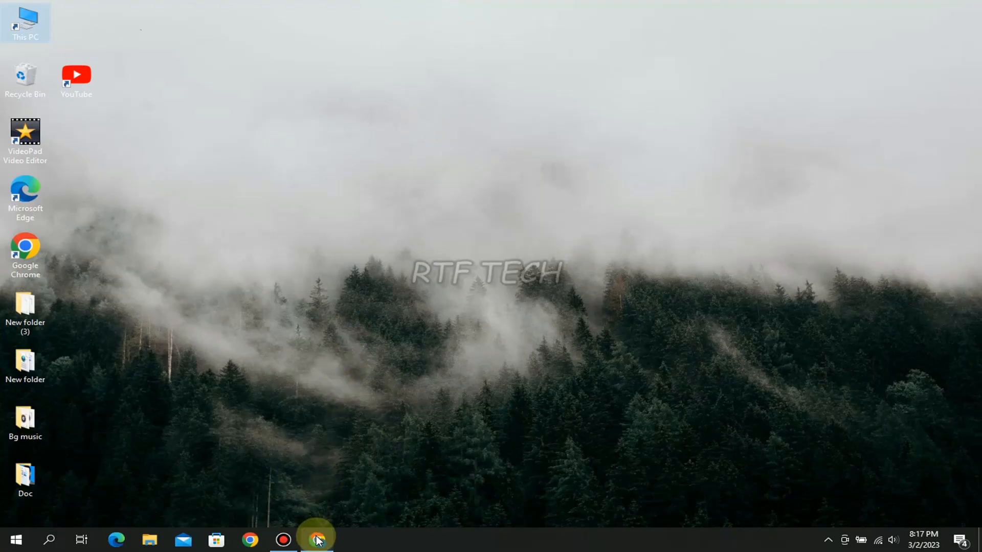
# Bring up Chrome and search Google for 'whatsapp for pc' in a new tab
pyautogui.click(316, 539)
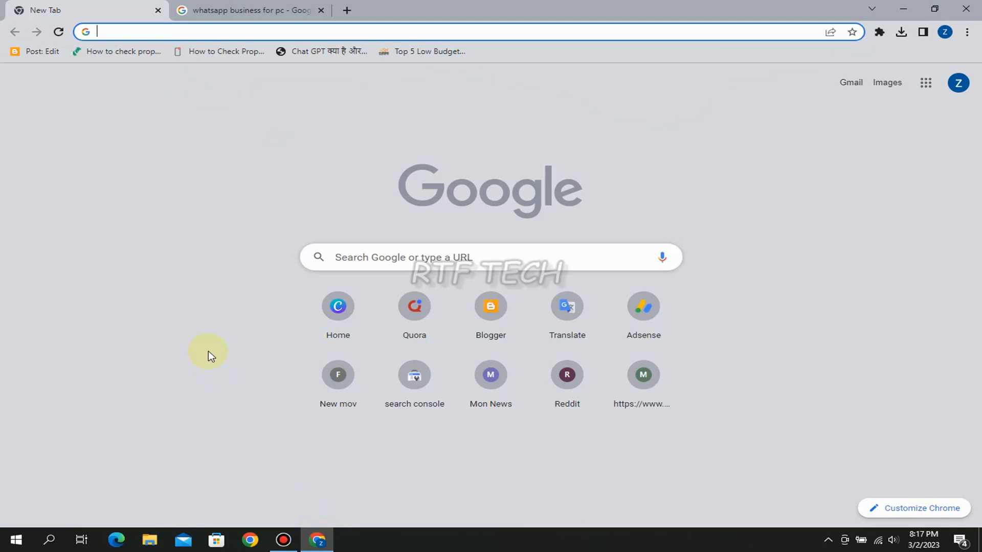
pyautogui.click(247, 10)
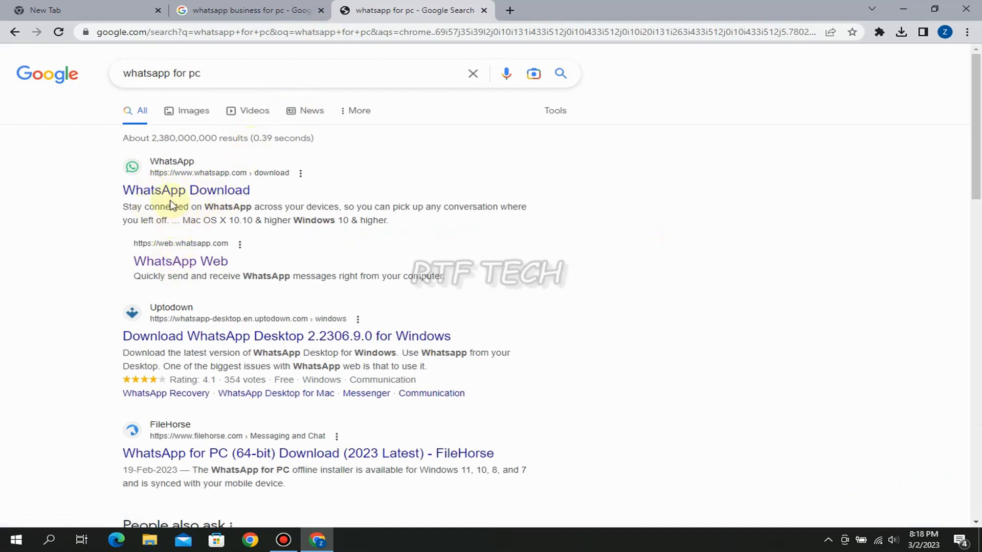
pyautogui.moveTo(213, 198)
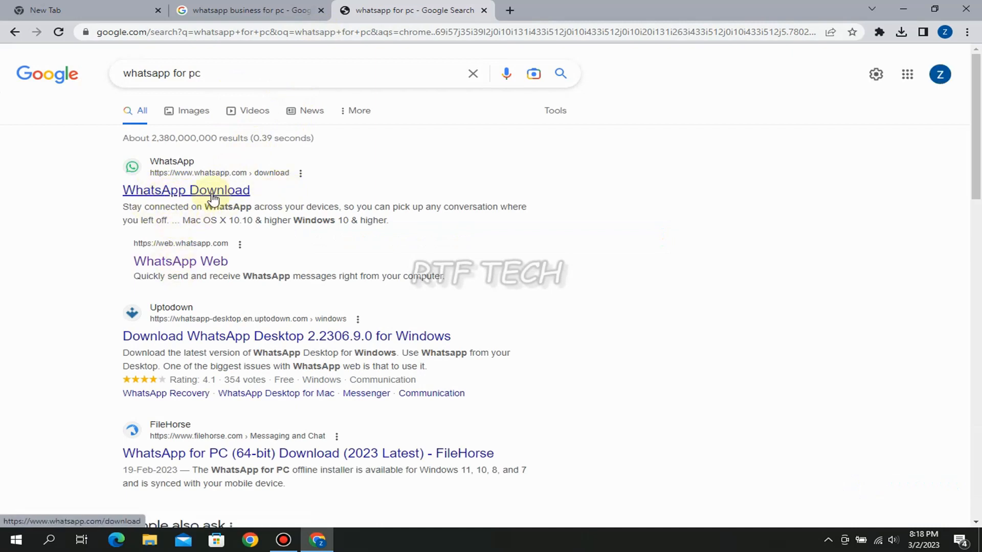
# Visit the official WhatsApp Download page, then return to the 'whatsapp business for pc' results tab
pyautogui.click(186, 191)
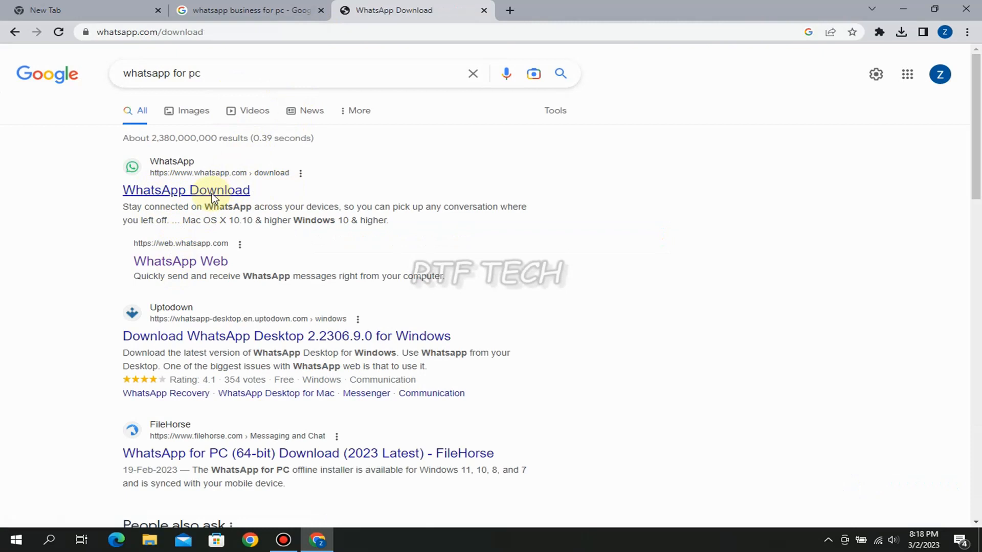
pyautogui.click(185, 191)
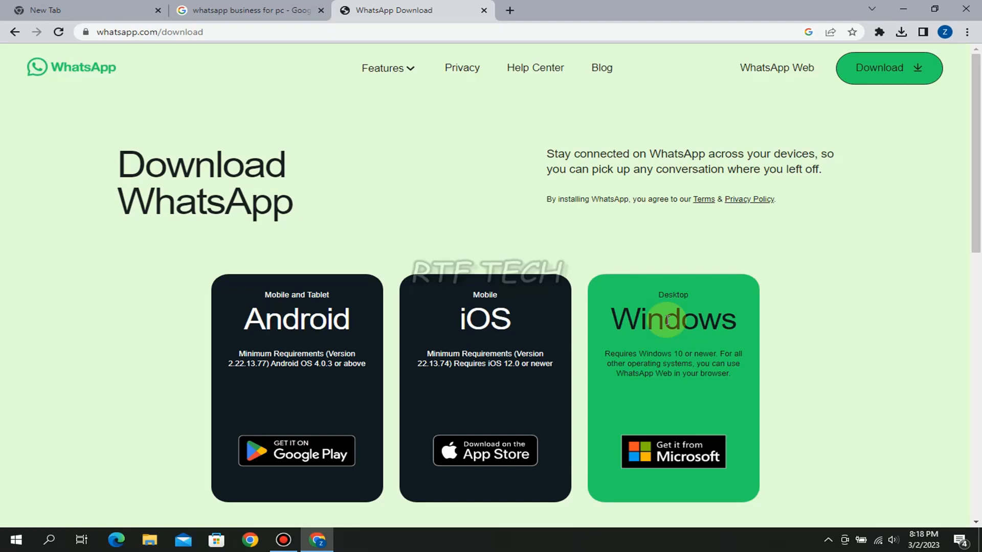
pyautogui.scroll(-3)
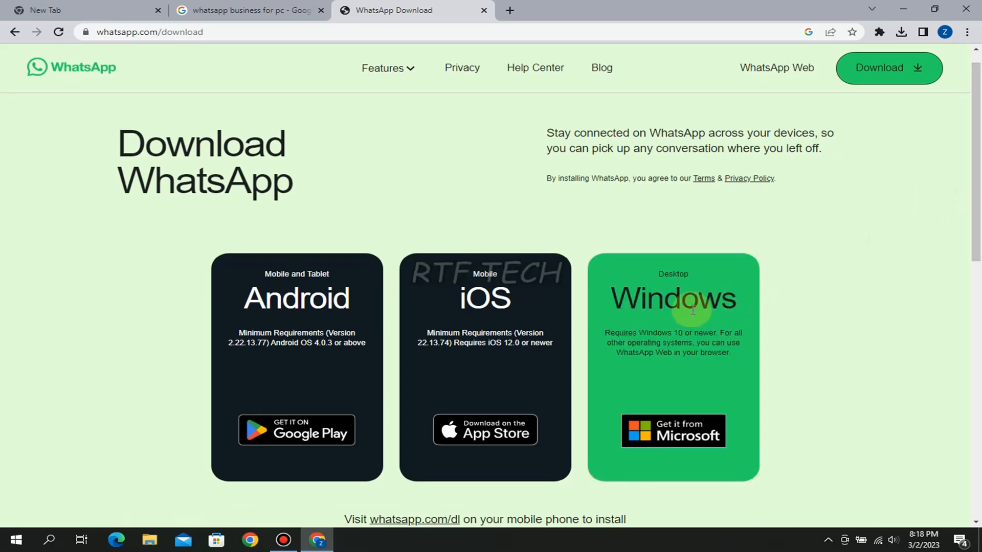
pyautogui.click(247, 10)
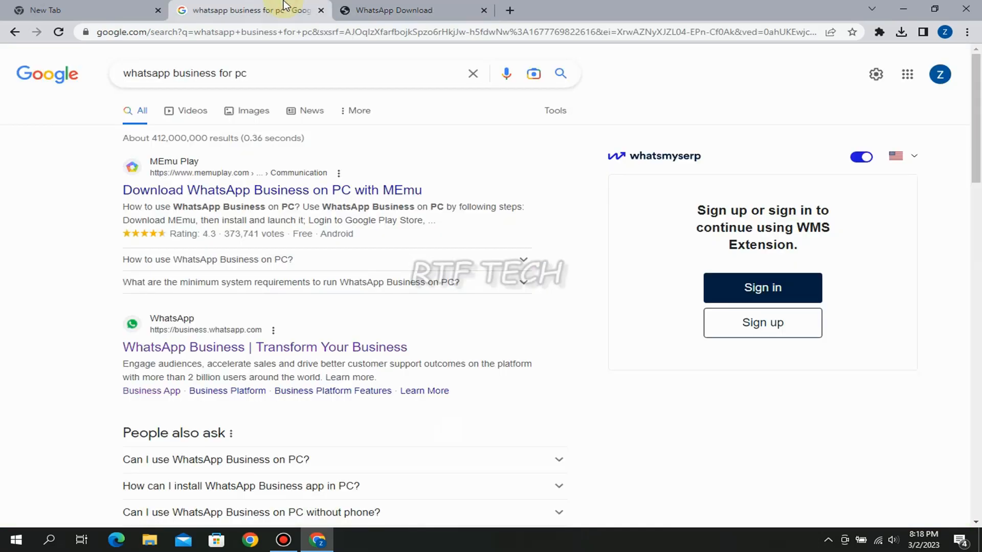
pyautogui.moveTo(188, 172)
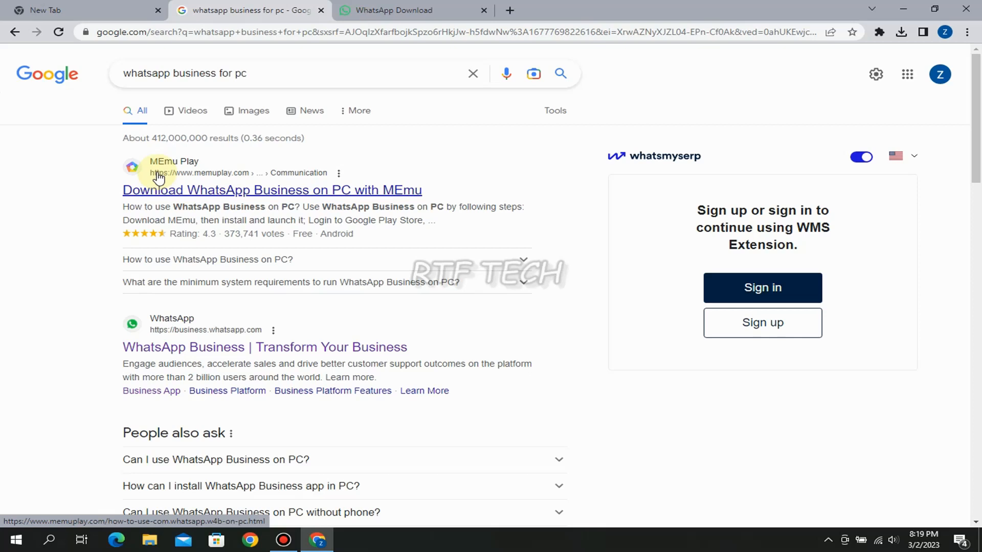
# Load the 'Download WhatsApp Business on PC with MEmu' result from MEmu Play
pyautogui.click(271, 190)
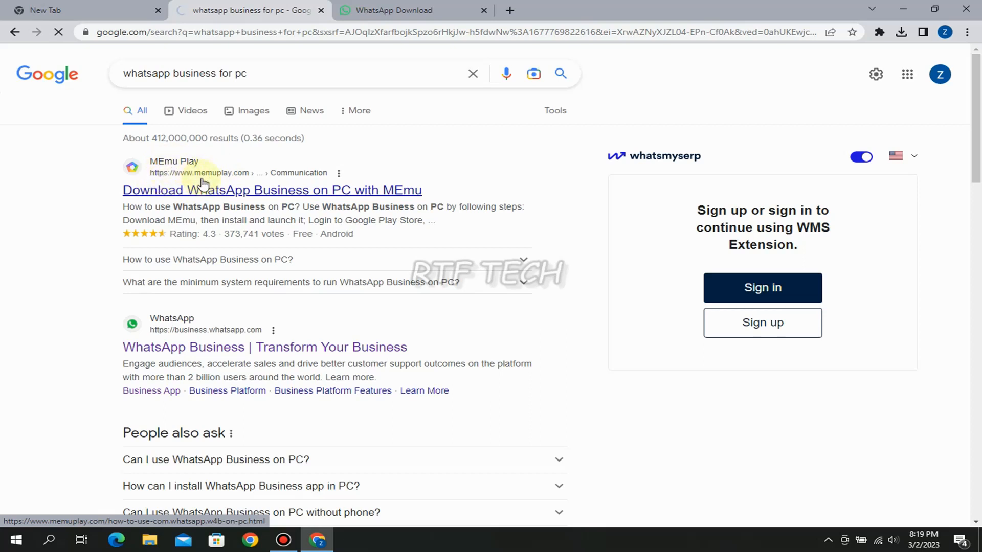
pyautogui.click(272, 191)
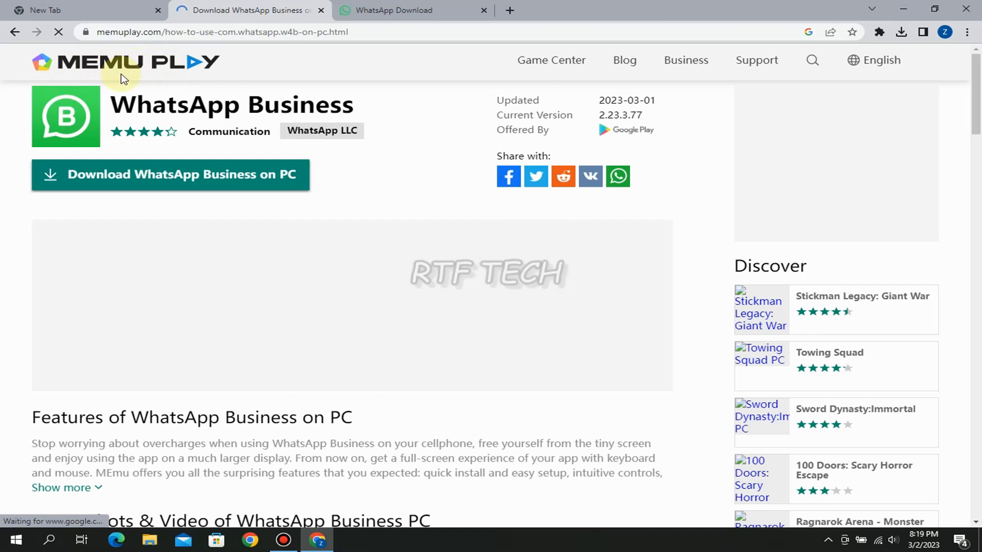
# Go back from the MEmu Play page to the 'whatsapp business for pc' results
pyautogui.click(15, 32)
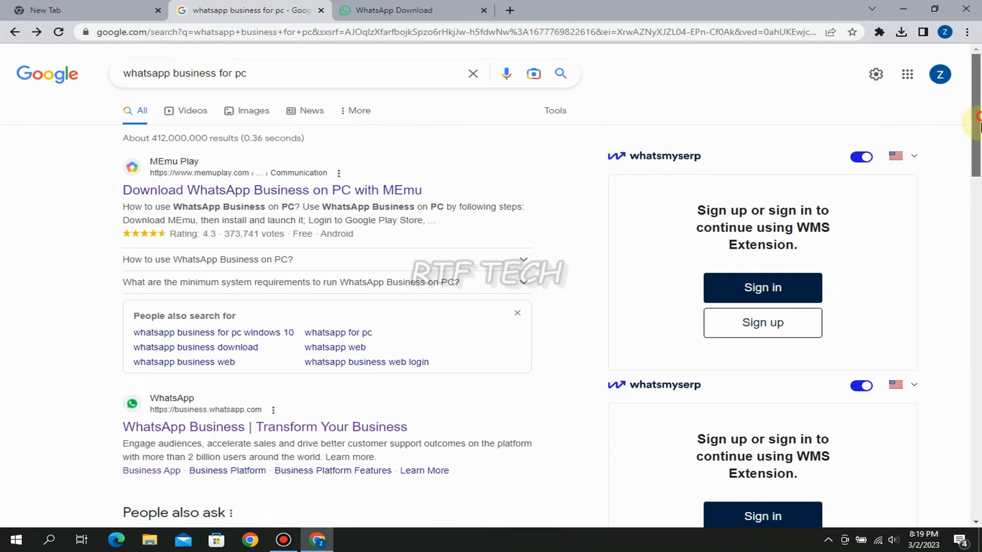
# Expand the 'Can I use WhatsApp Business on PC?' question to show its linked-devices answer
pyautogui.scroll(-3)
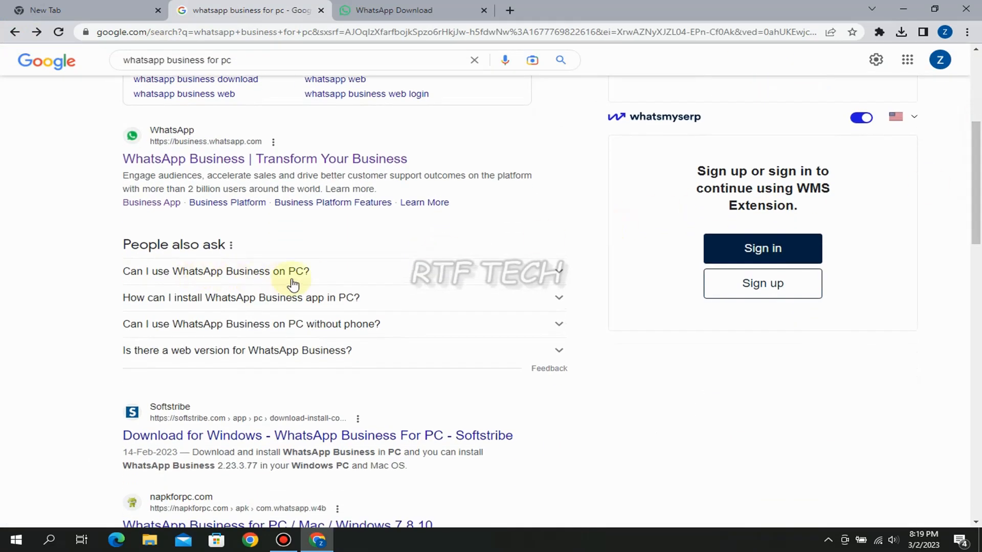
pyautogui.moveTo(542, 281)
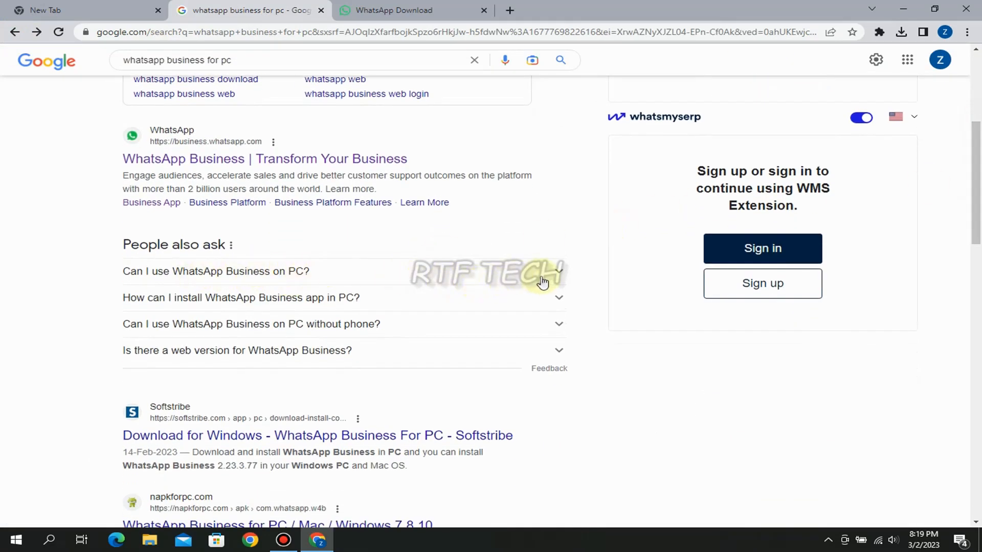
pyautogui.click(216, 271)
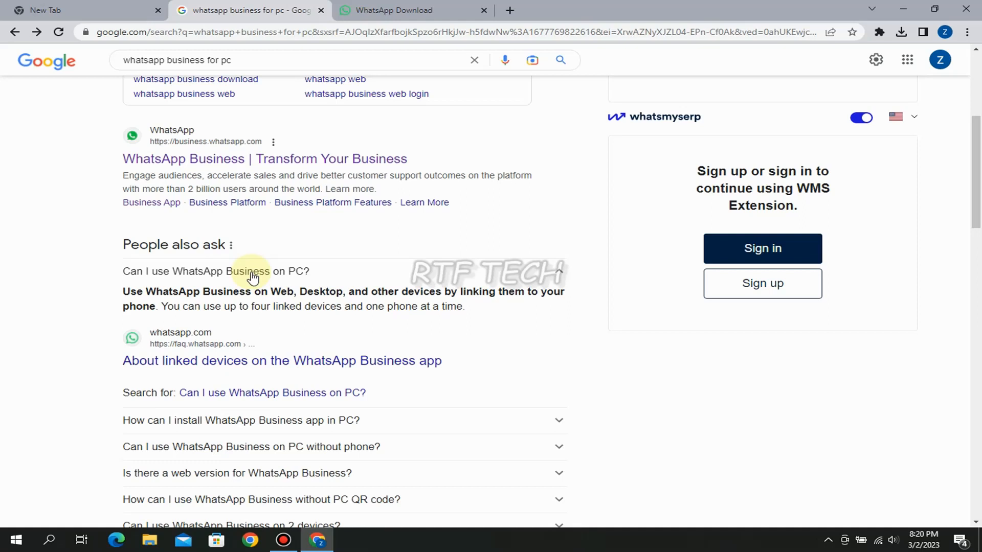
# Revisit the WhatsApp Download tab and the search results, then minimize Chrome to the desktop
pyautogui.click(408, 11)
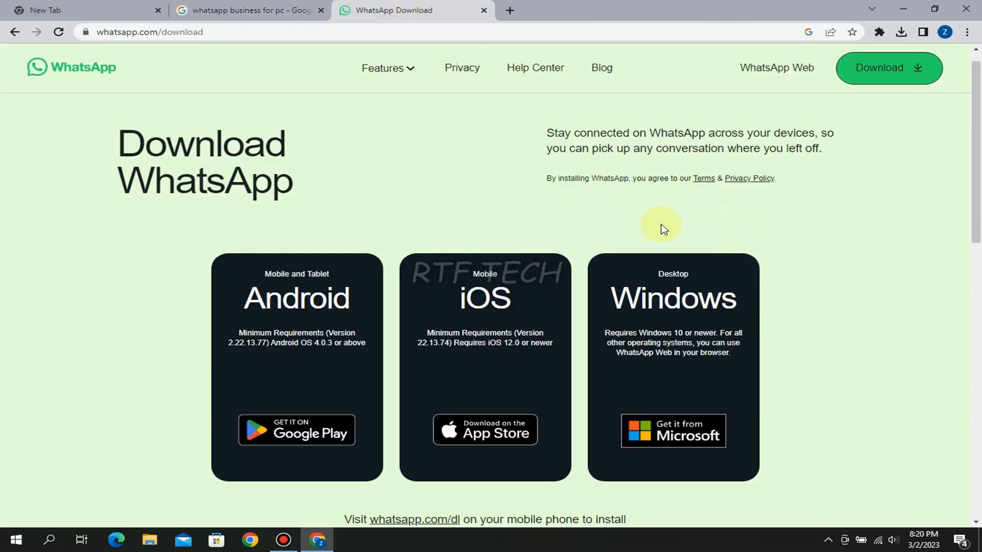
pyautogui.moveTo(760, 287)
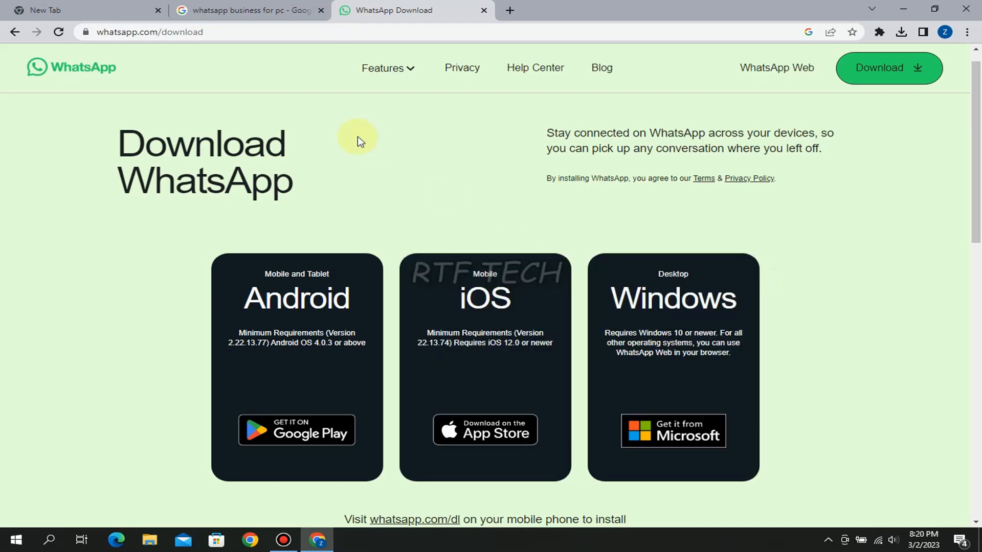
pyautogui.click(244, 10)
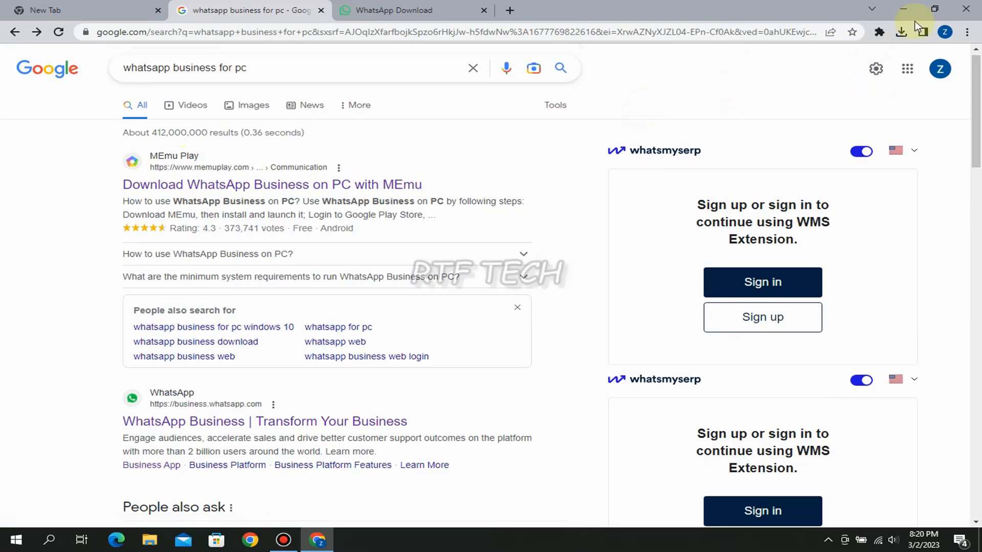
pyautogui.click(904, 8)
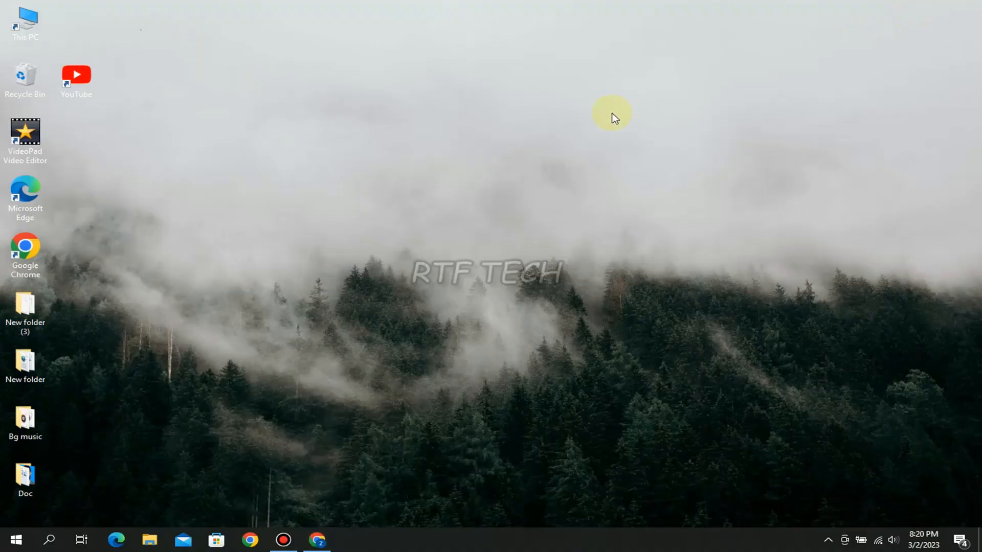